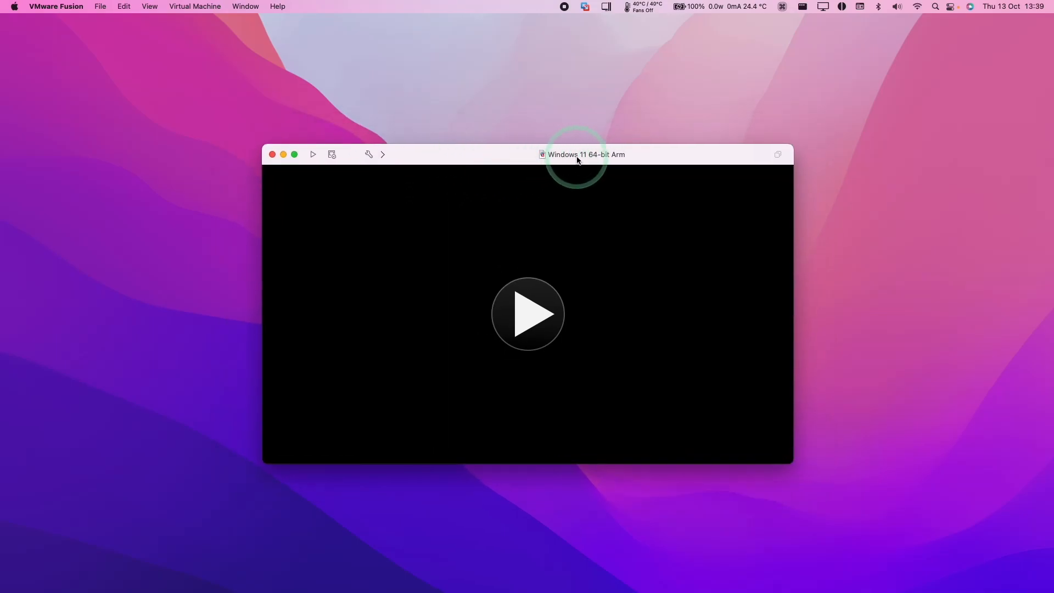
- Briefly view and dismiss VMware Fusion's general preferences, then list its windows from the Window menu
left_click(56, 7)
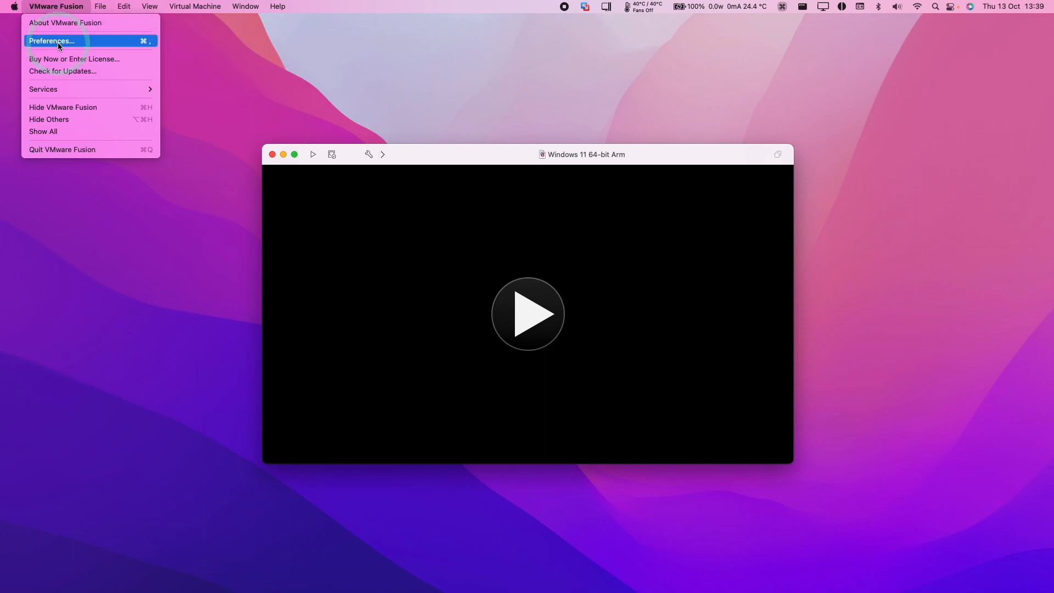
left_click(52, 40)
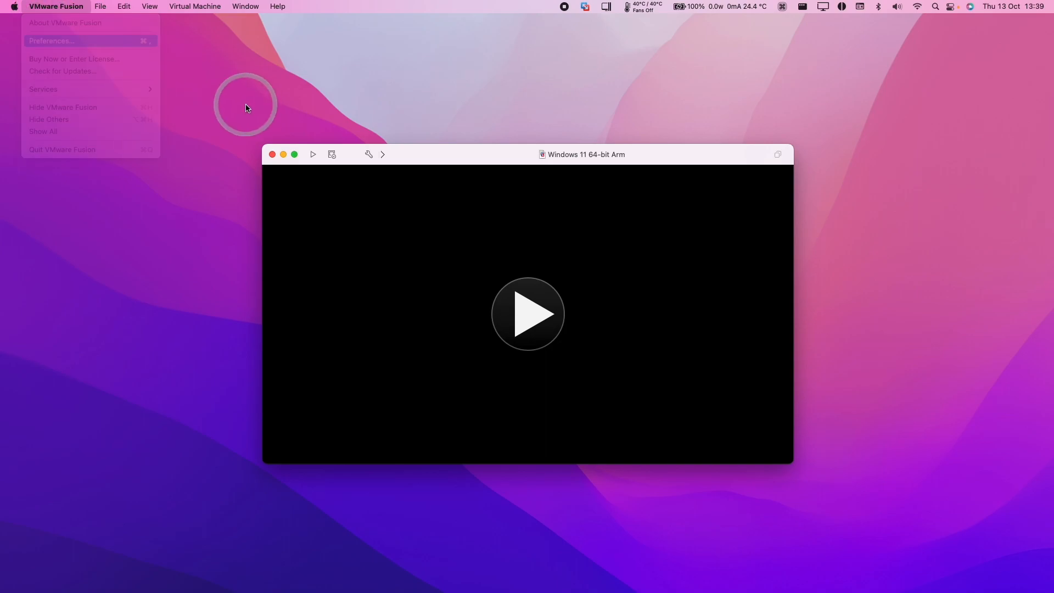
left_click(52, 40)
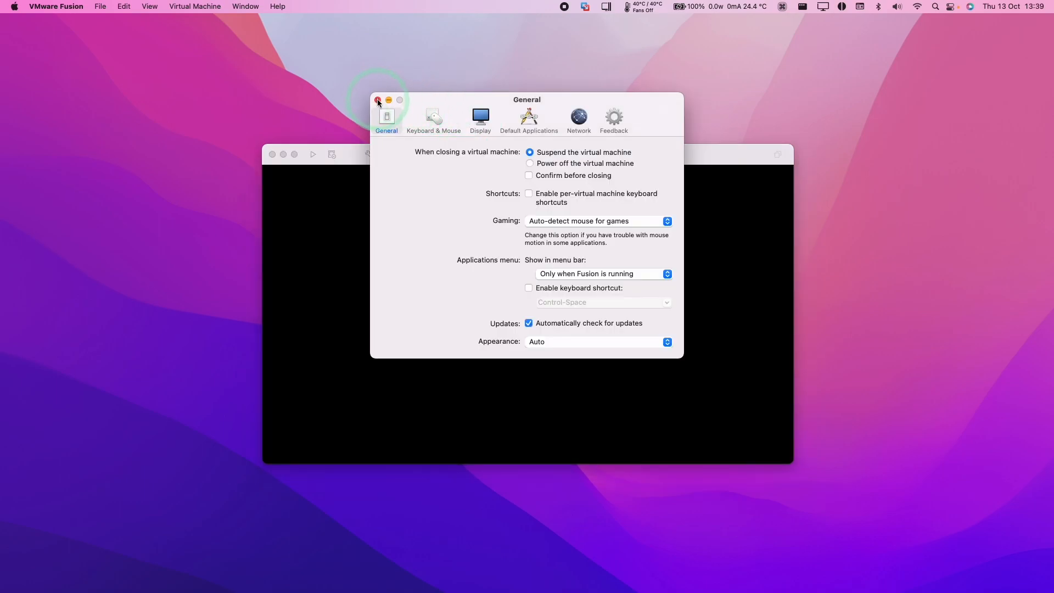
left_click(378, 101)
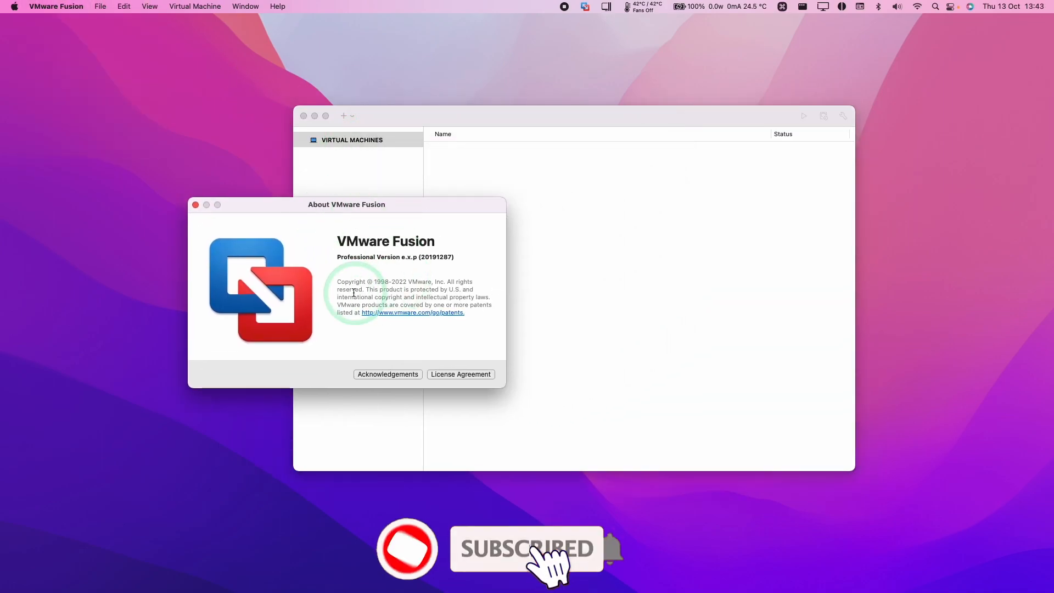
mouse_move(574, 316)
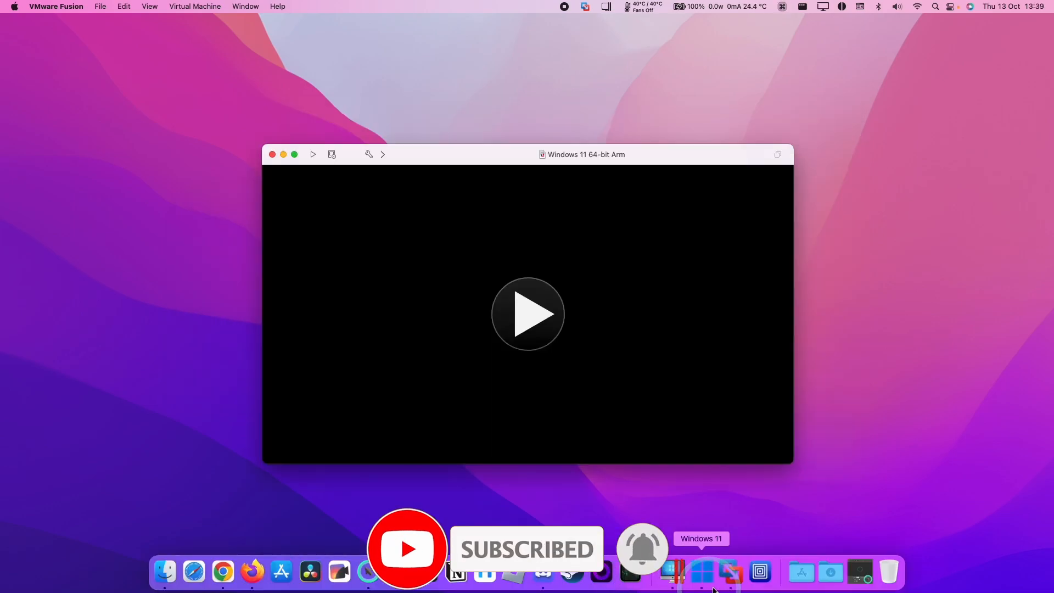
mouse_move(729, 574)
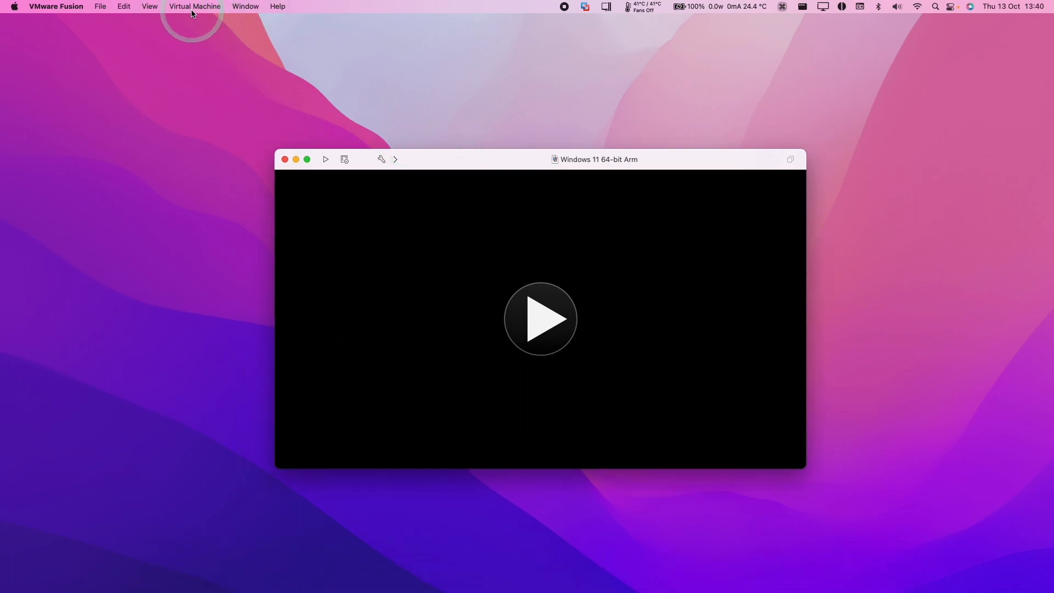
left_click(244, 7)
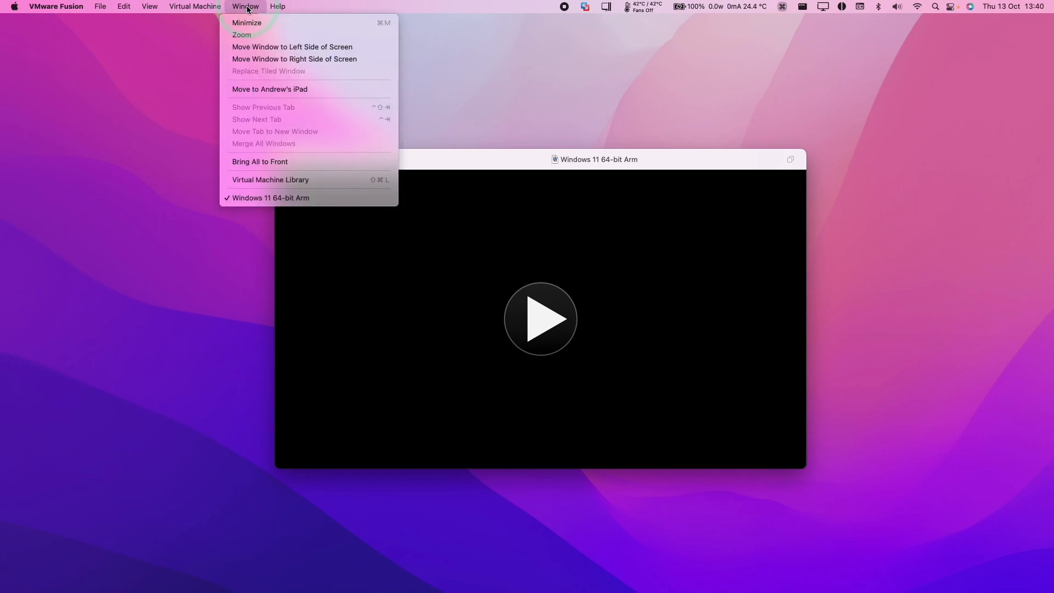
mouse_move(321, 188)
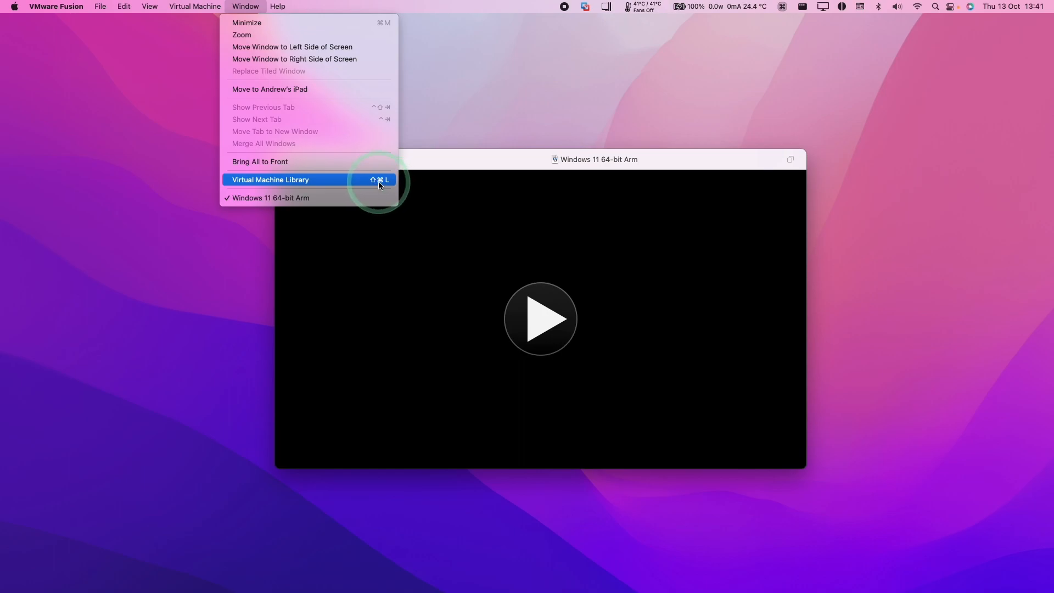
- Show the Windows 11 64-bit Arm machine (4 cores, 8192 MB) in the Virtual Machine Library
left_click(270, 179)
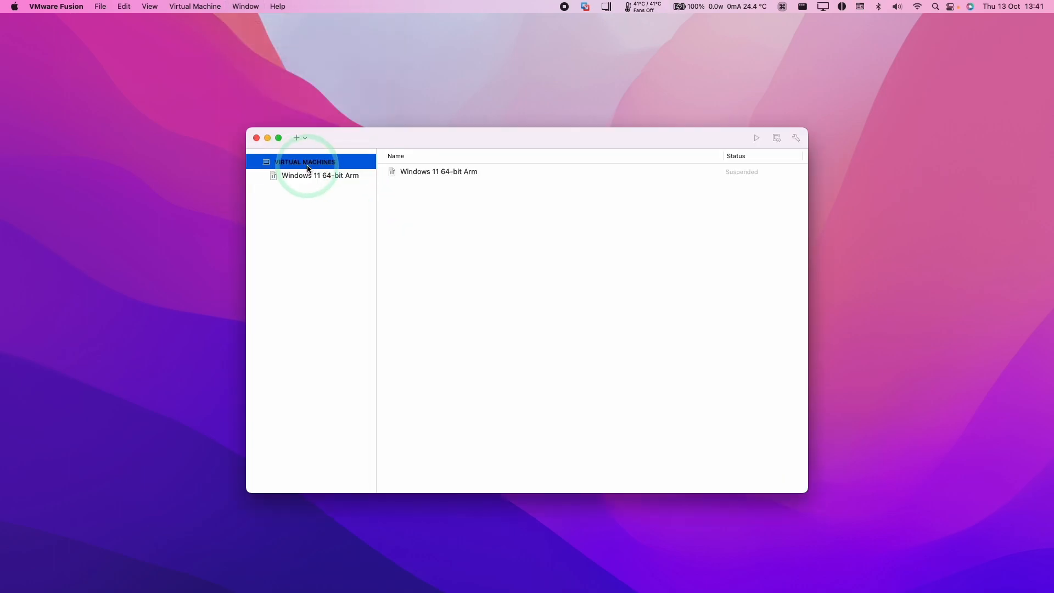
left_click(319, 175)
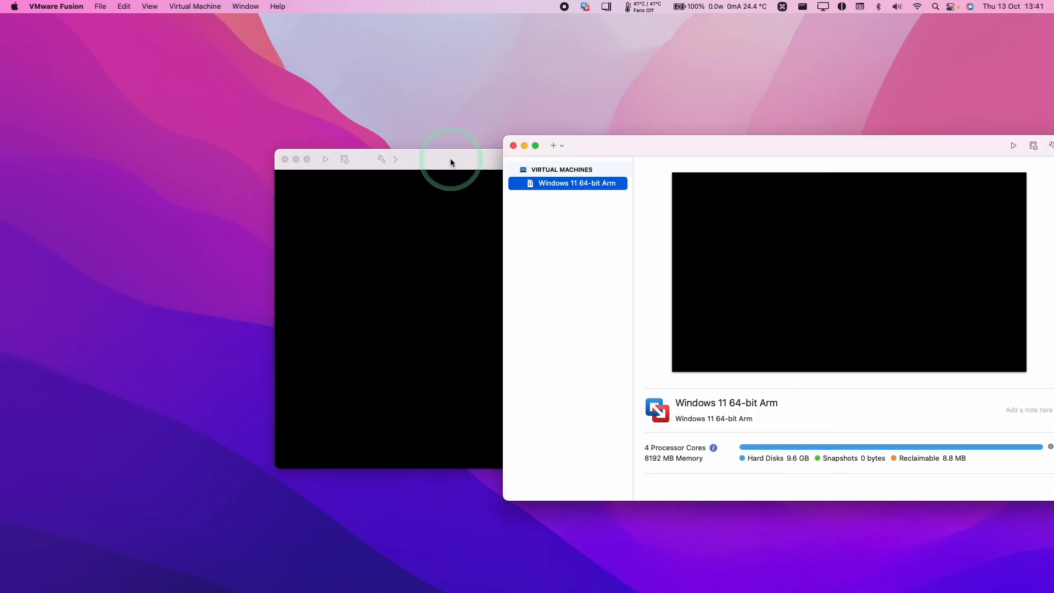
left_click(575, 183)
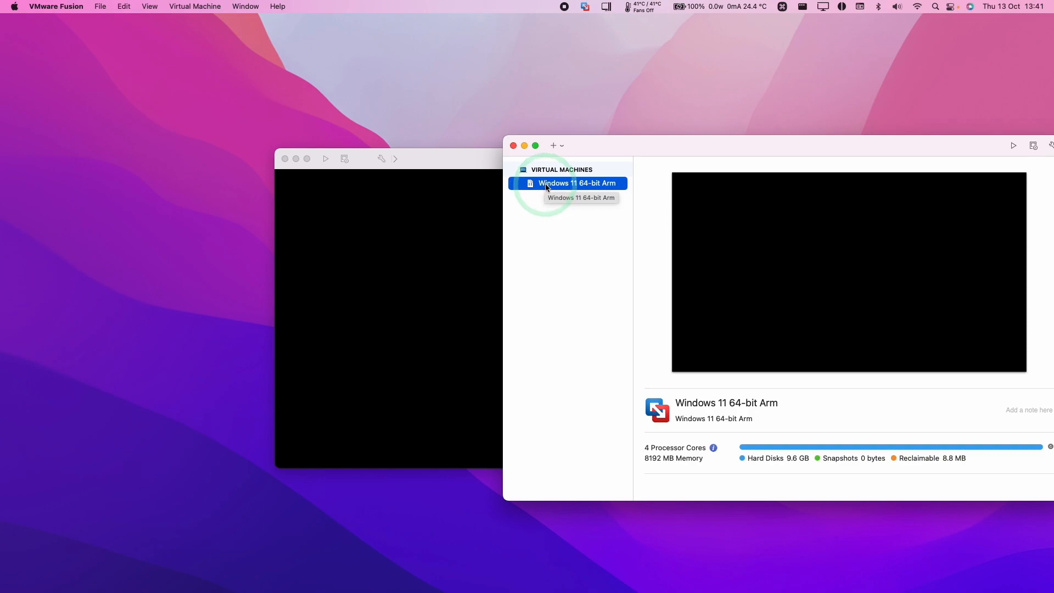
- Delete the Windows 11 64-bit Arm machine from the library, choosing Keep File
right_click(574, 183)
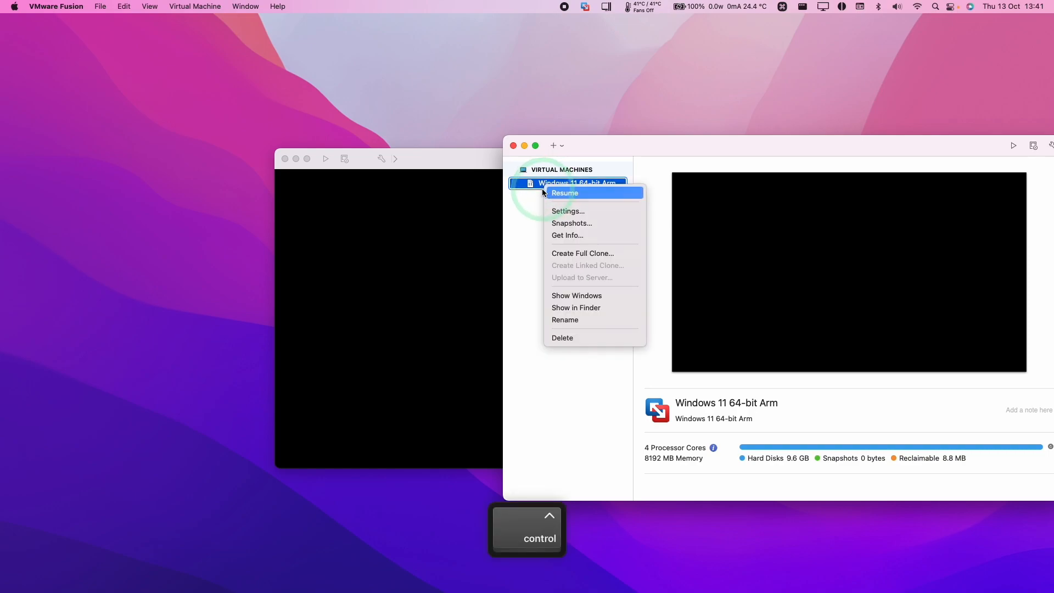
mouse_move(563, 337)
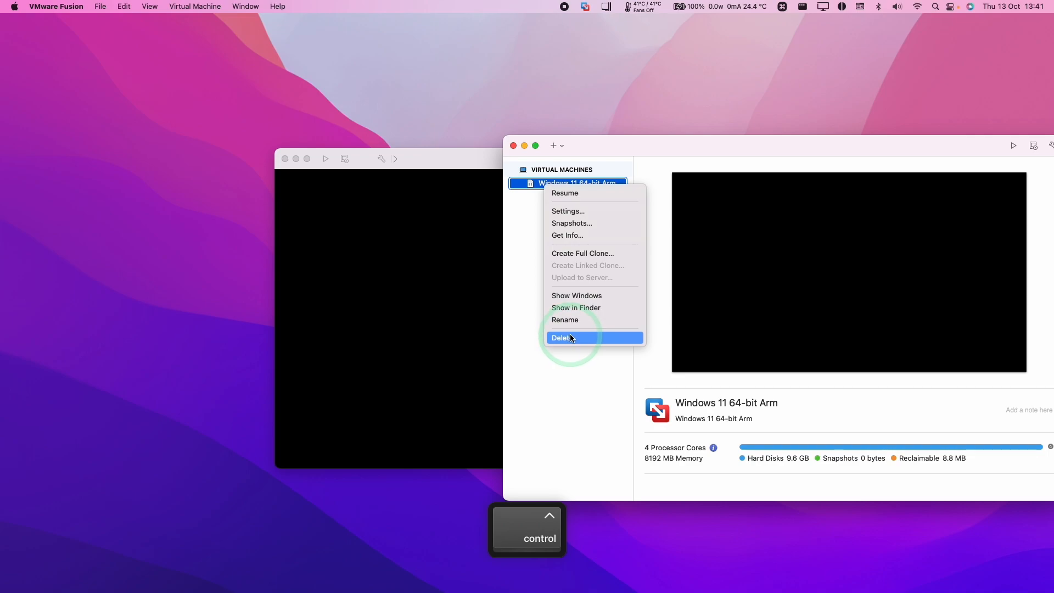
left_click(563, 337)
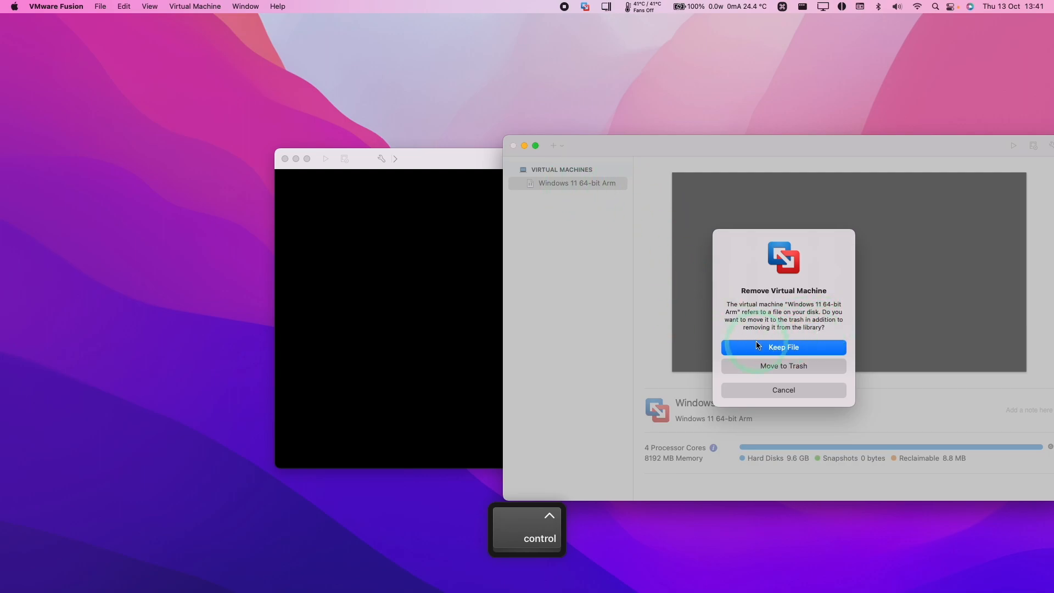
mouse_move(804, 347)
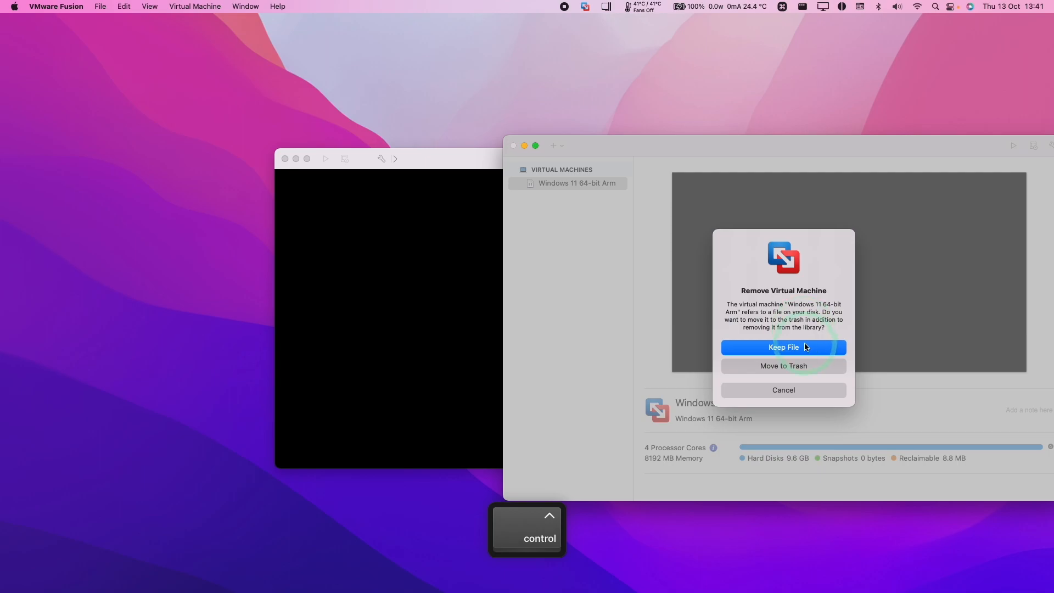
left_click(782, 347)
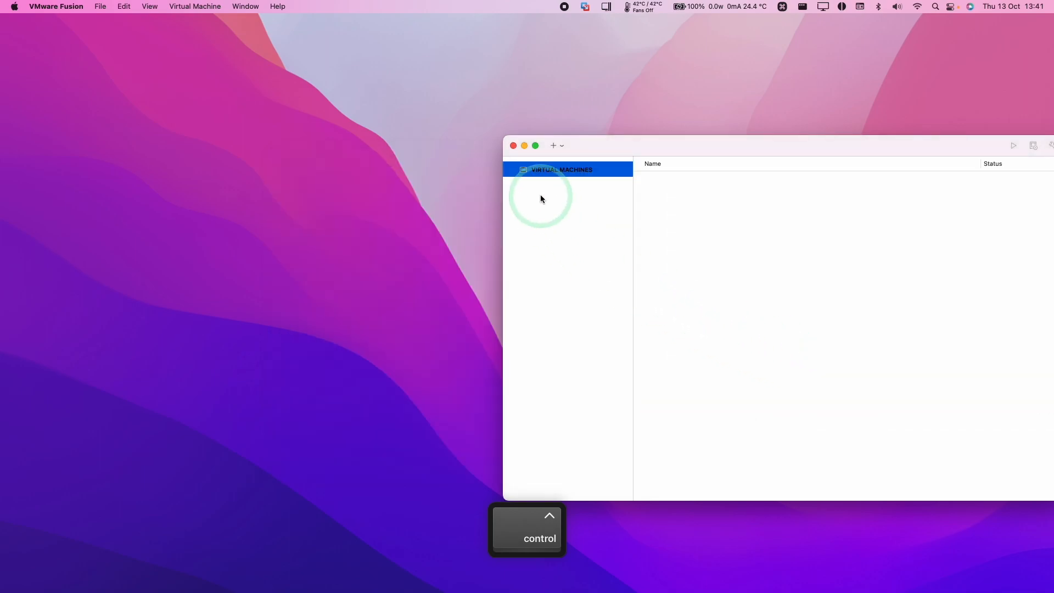
mouse_move(512, 147)
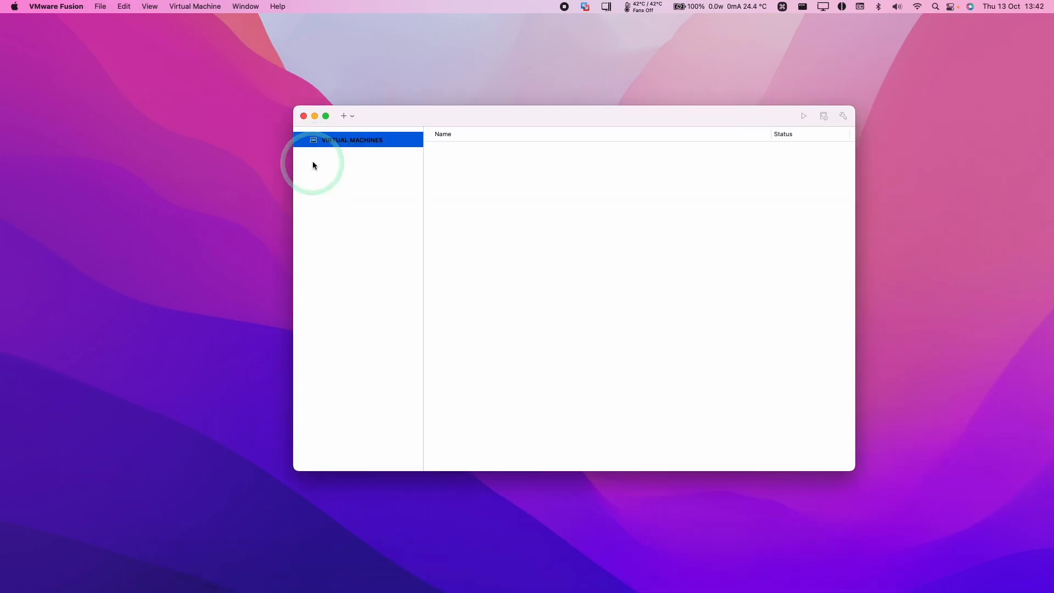
mouse_move(414, 218)
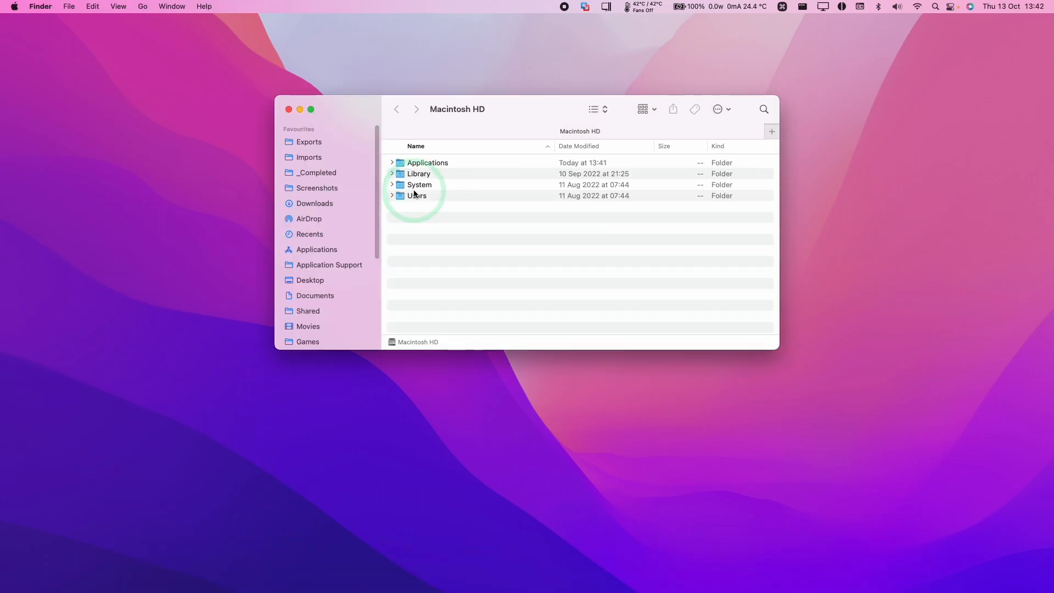
- Move the Windows 11 64-bit Arm VMBundle (34.94 GB) from Users' Virtual Machines folder to the Bin
left_click(392, 195)
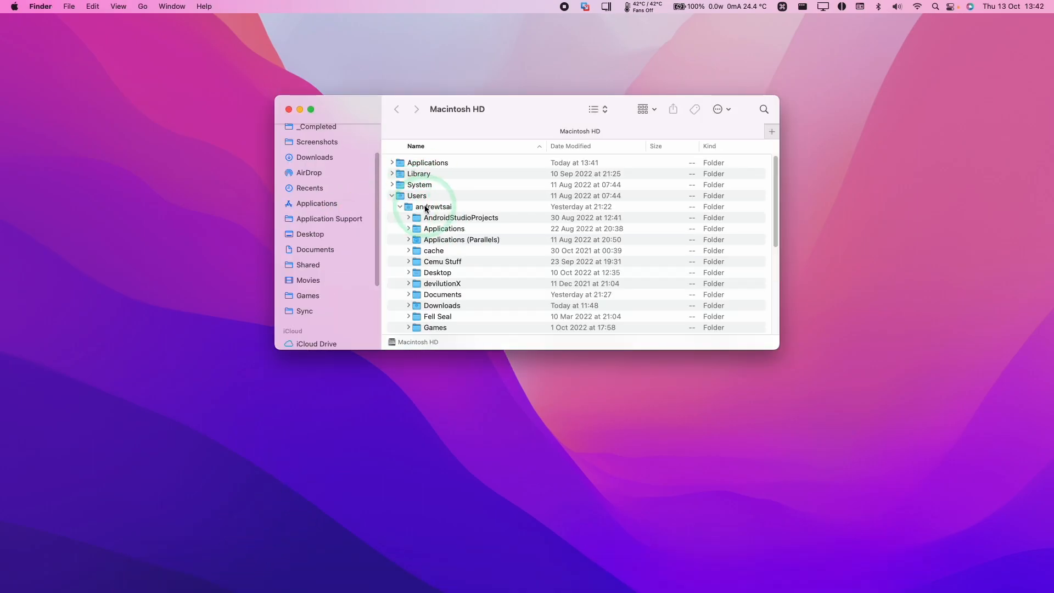
scroll("down", 3)
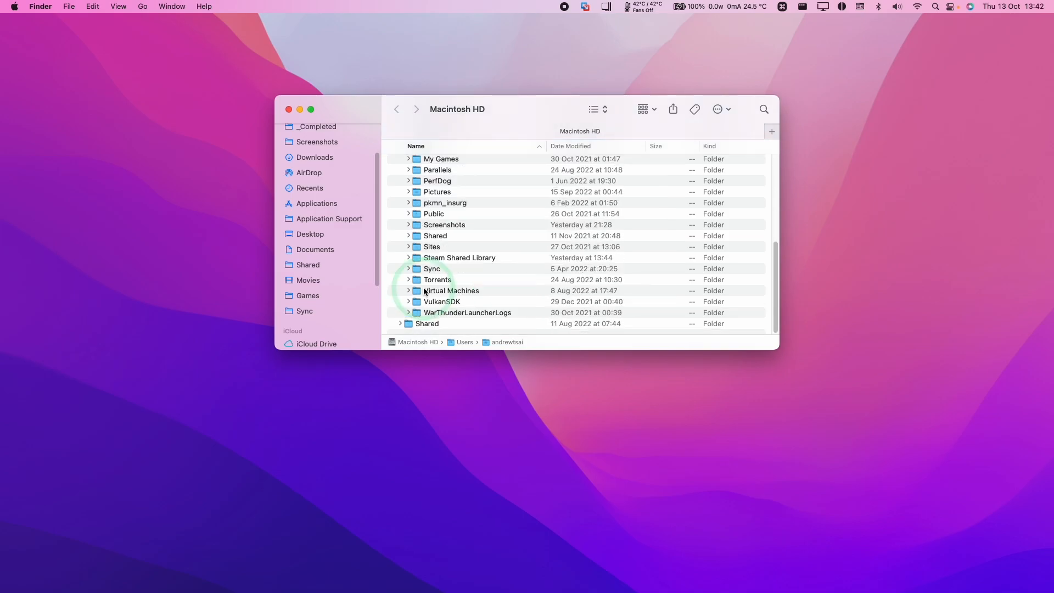
double_click(450, 290)
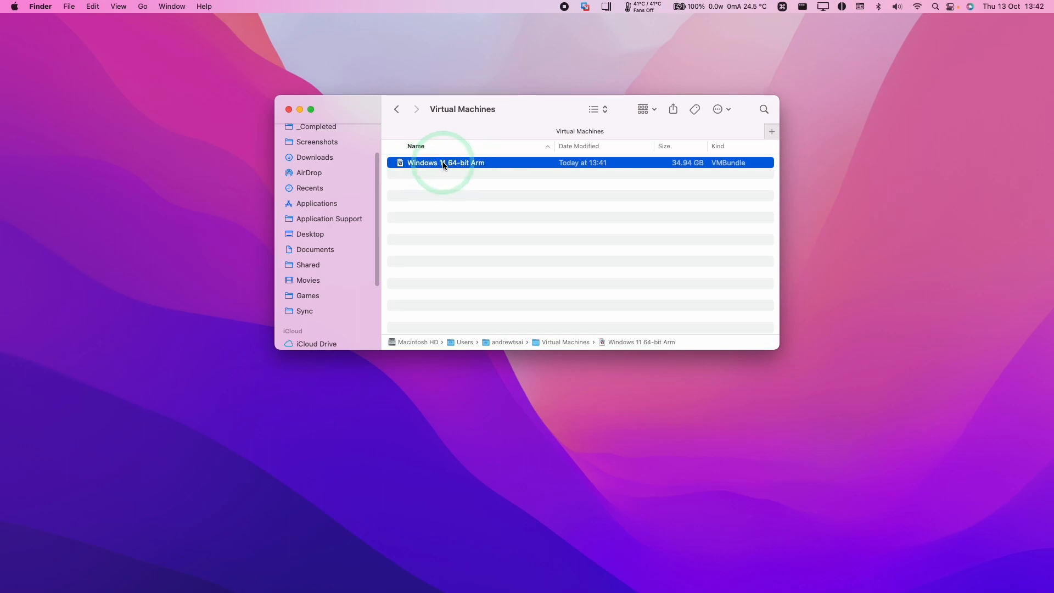
right_click(443, 163)
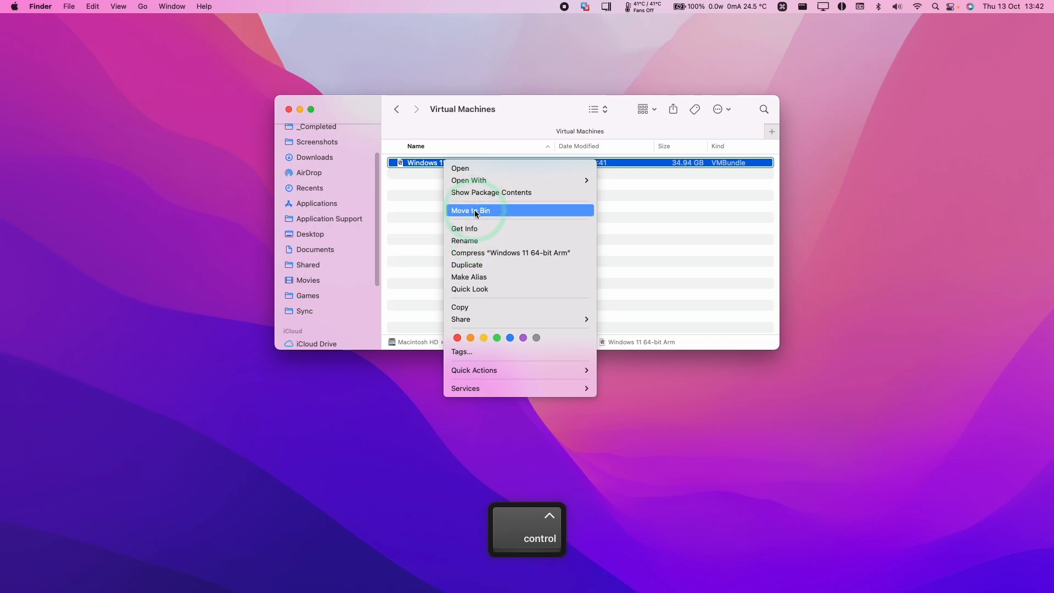
left_click(471, 211)
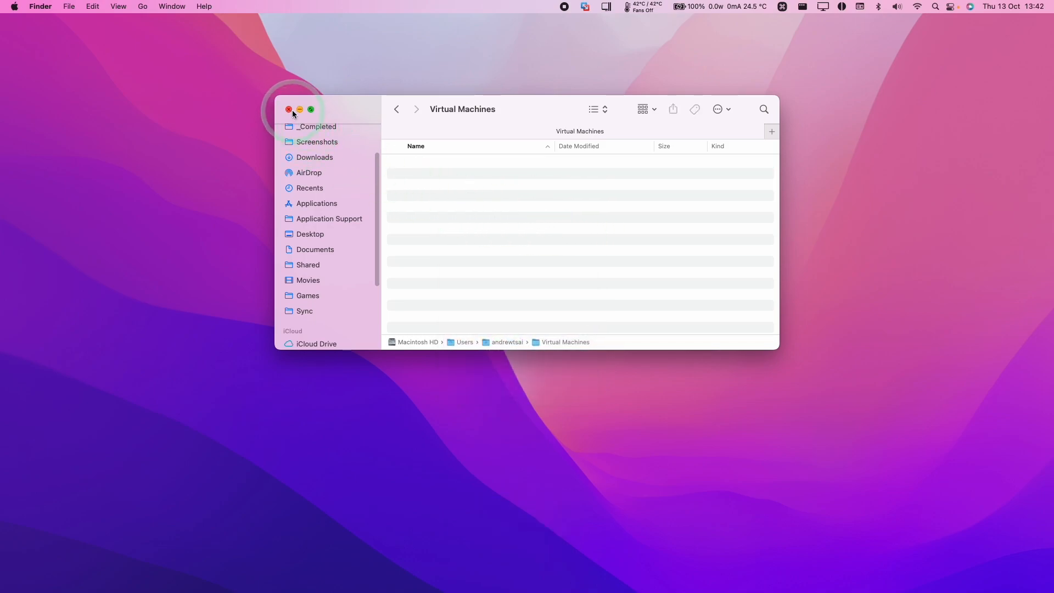
left_click(289, 108)
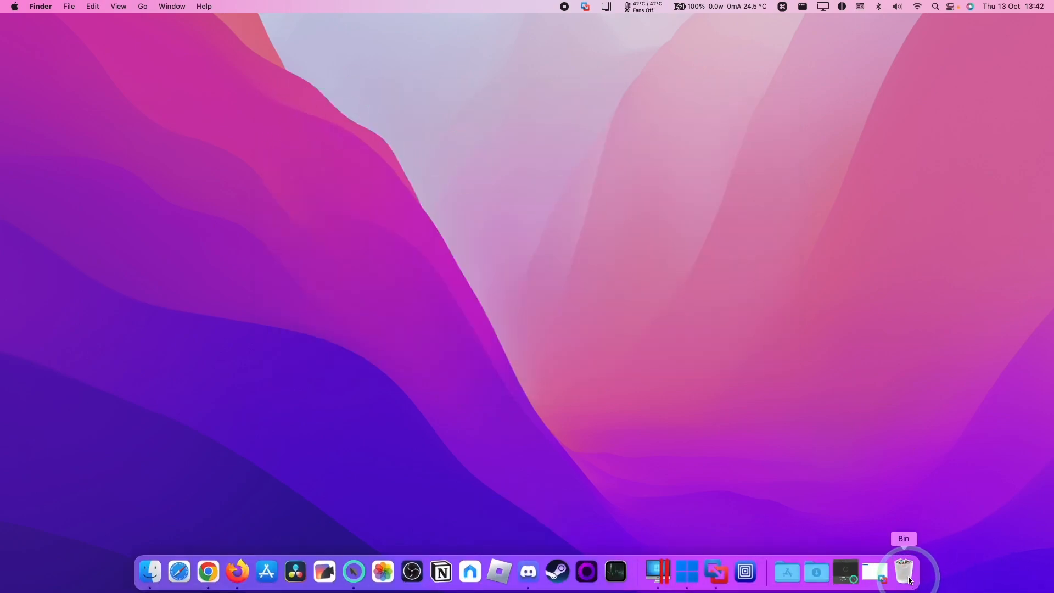
- Empty the Bin from the Dock and confirm permanently erasing its items
right_click(903, 573)
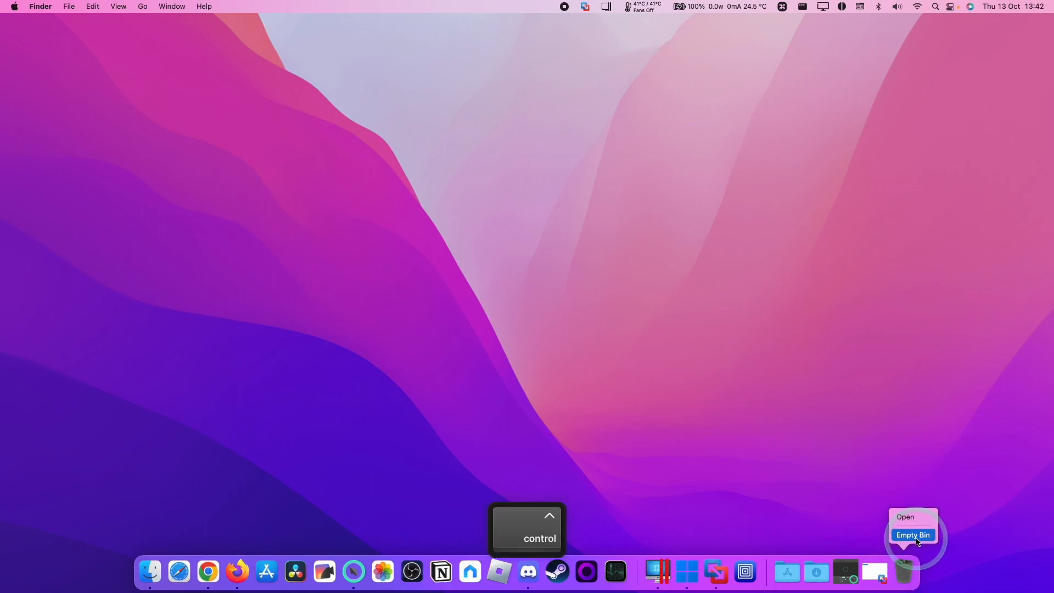
left_click(911, 534)
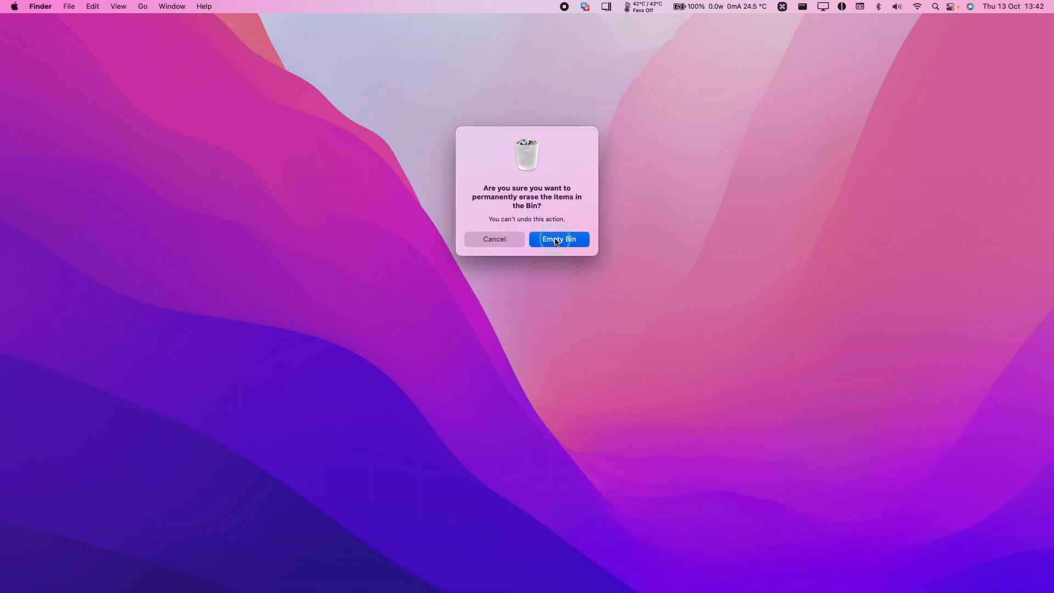
left_click(558, 238)
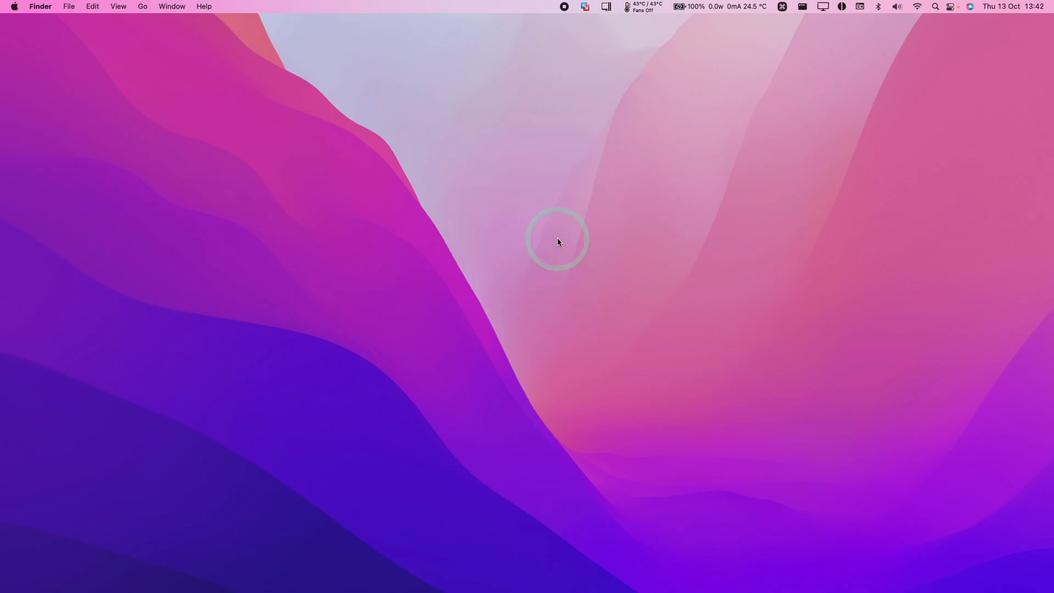